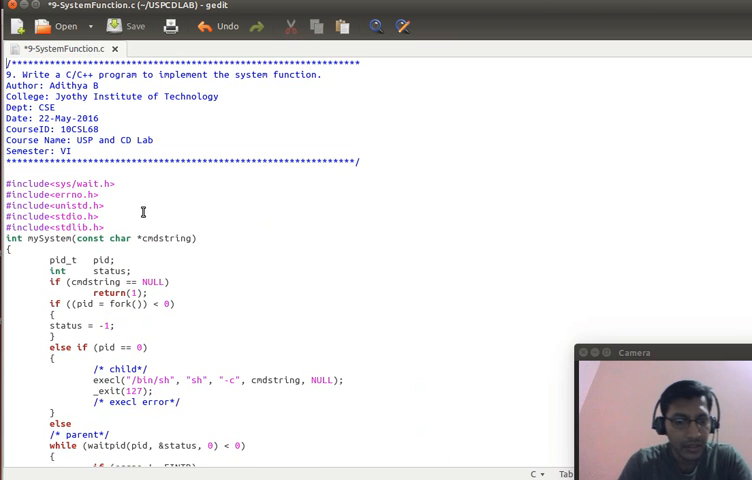
Save 9-SystemFunction.c and show the list of open documents
click(128, 24)
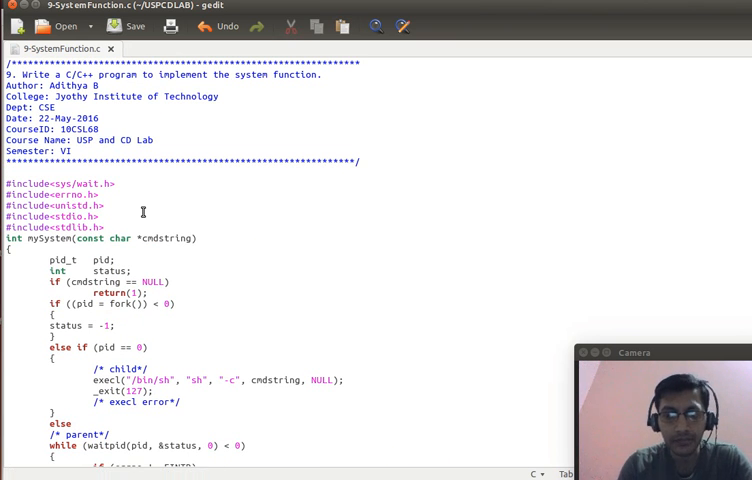
click(84, 24)
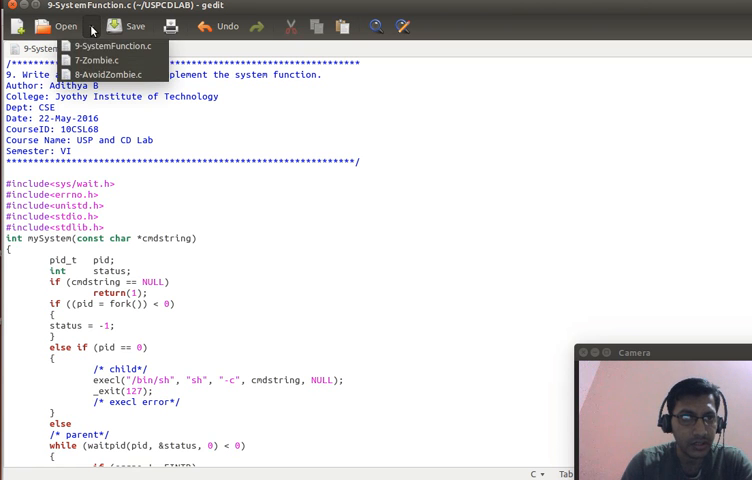
Bring up 7-Zombie.c for review, then close it, leaving 9-SystemFunction.c open
click(92, 60)
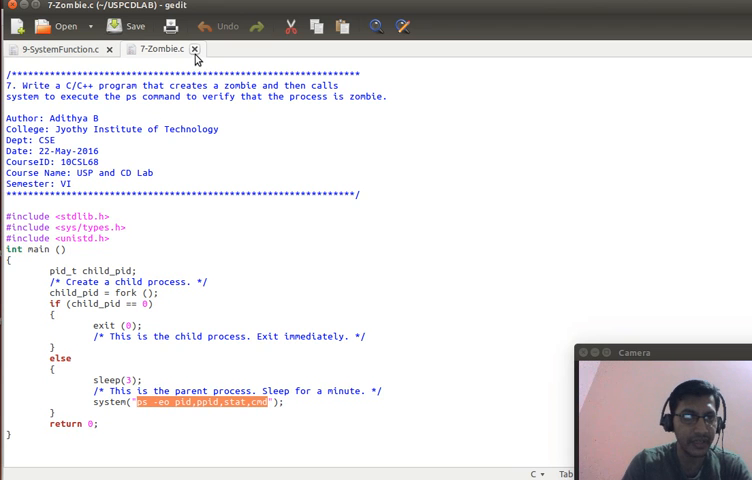
mouse_move(196, 48)
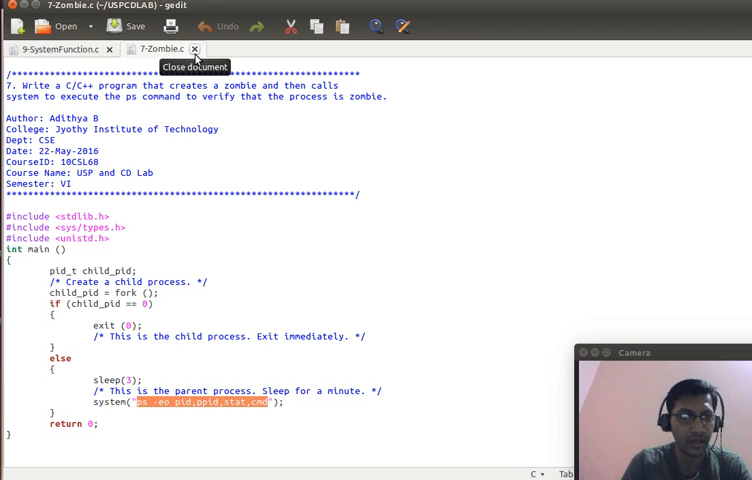
click(196, 48)
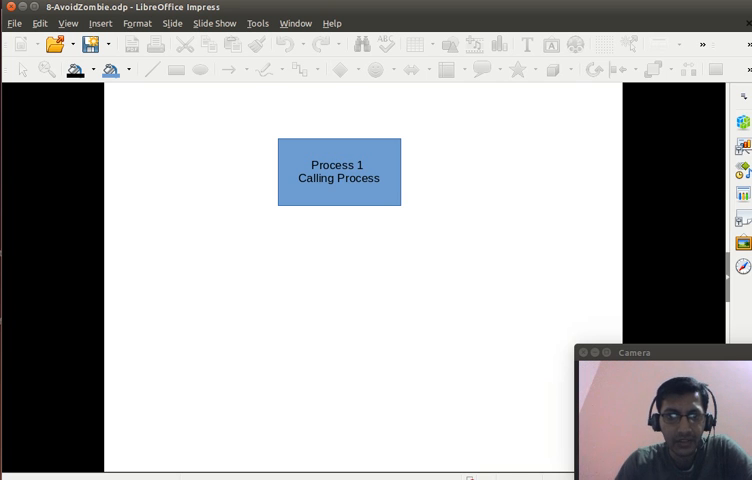
mouse_move(332, 176)
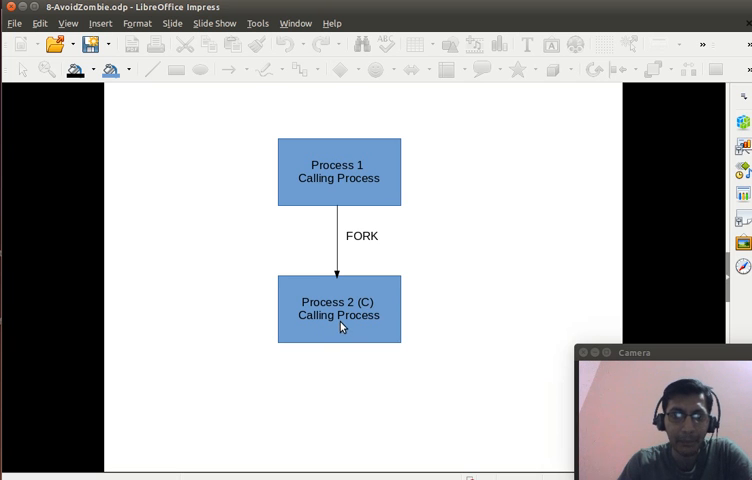
mouse_move(344, 316)
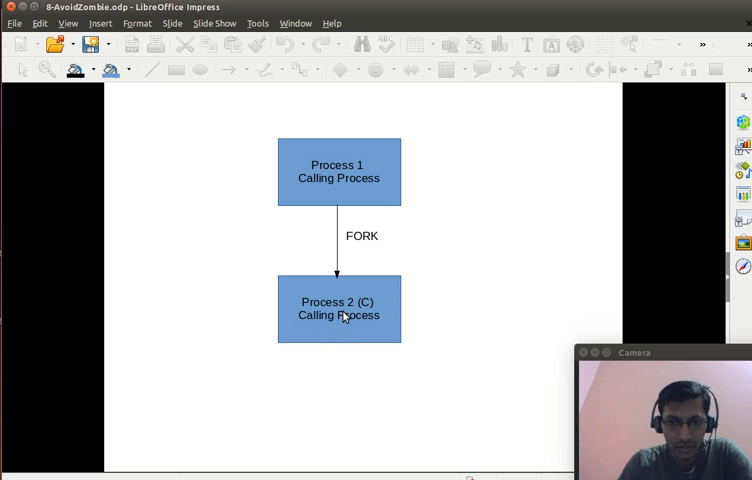
mouse_move(316, 322)
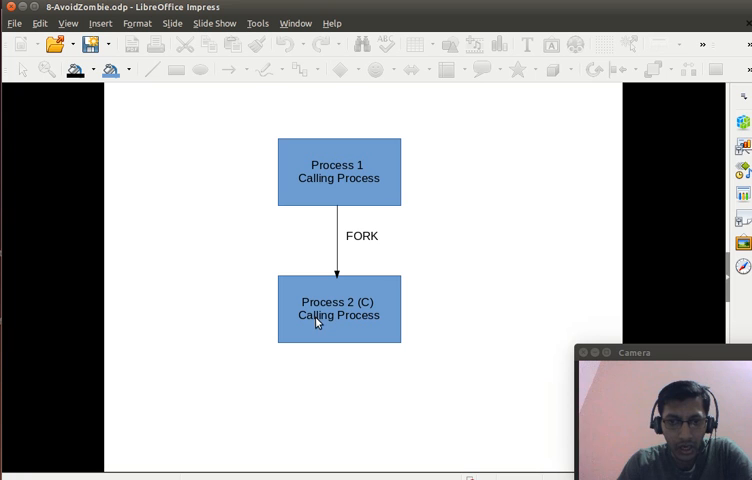
mouse_move(324, 312)
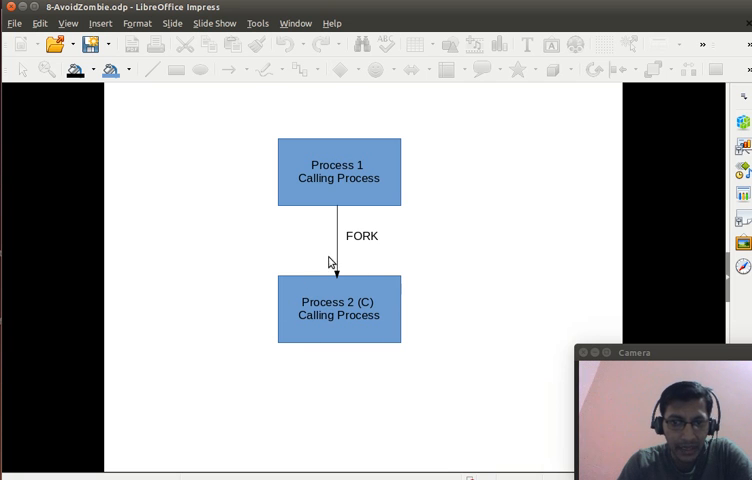
mouse_move(352, 356)
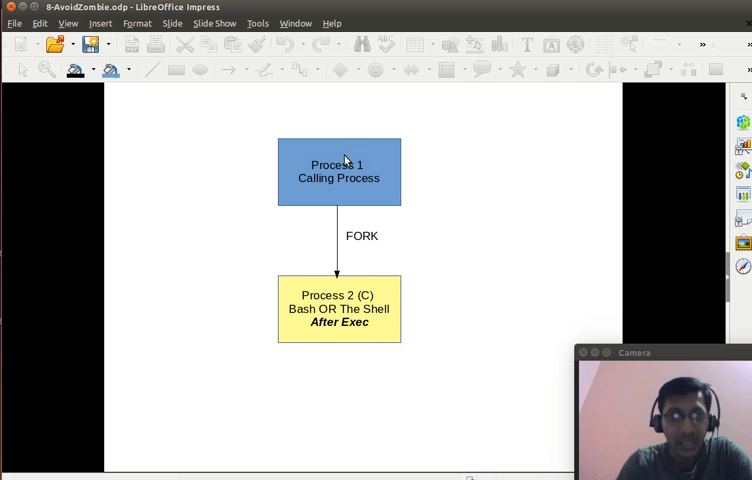
mouse_move(348, 308)
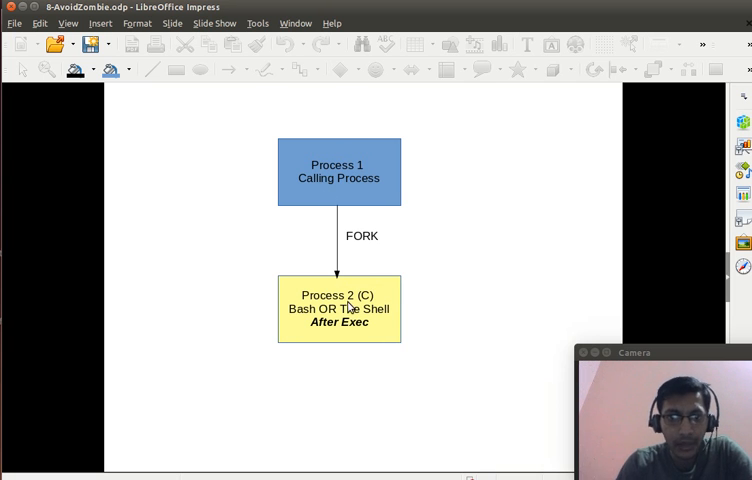
mouse_move(368, 160)
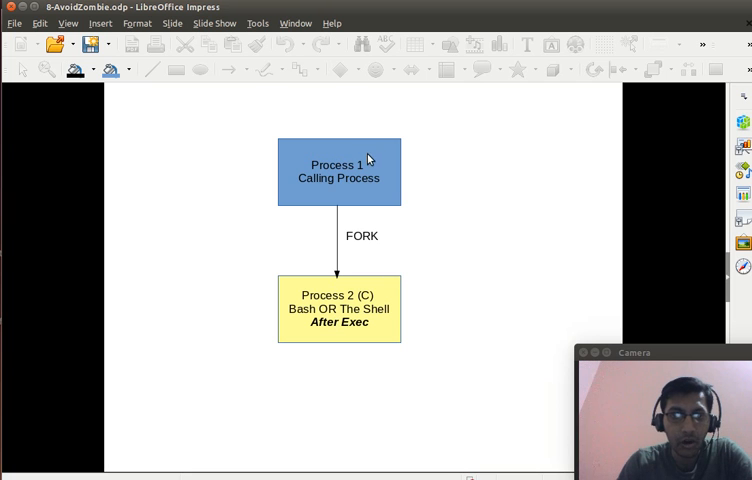
mouse_move(308, 326)
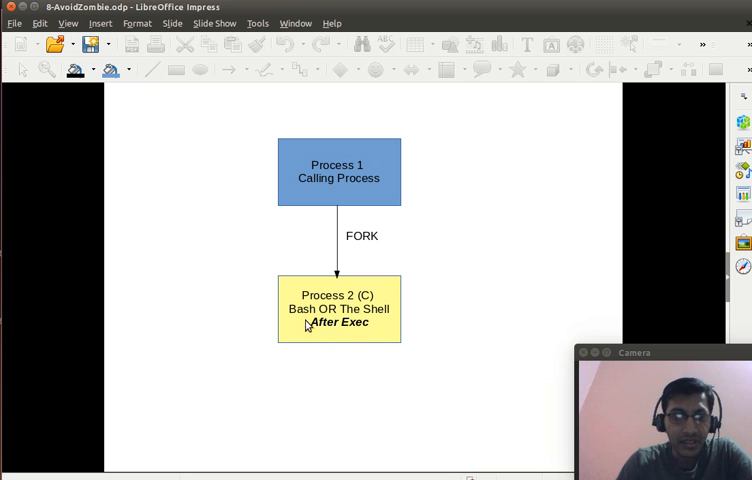
mouse_move(368, 320)
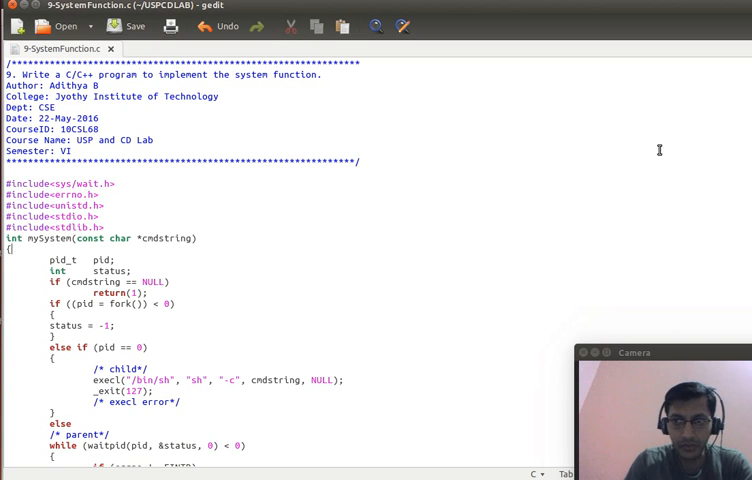
Scroll down to mySystem and select the fork() call in the if condition
scroll(down, 3)
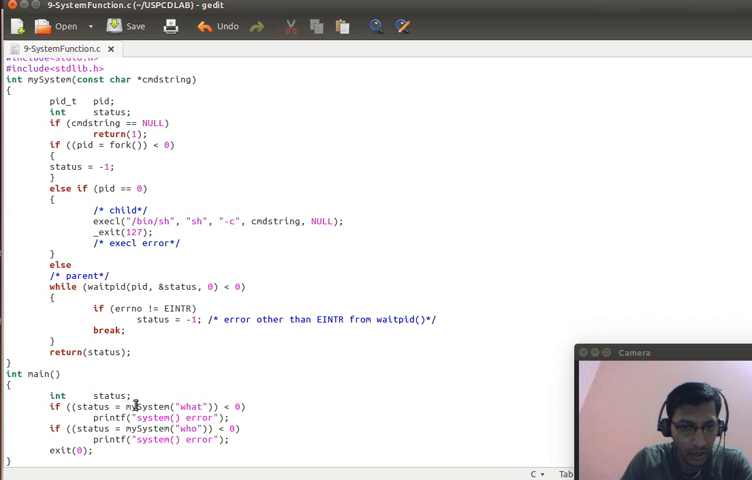
drag(128, 406, 232, 406)
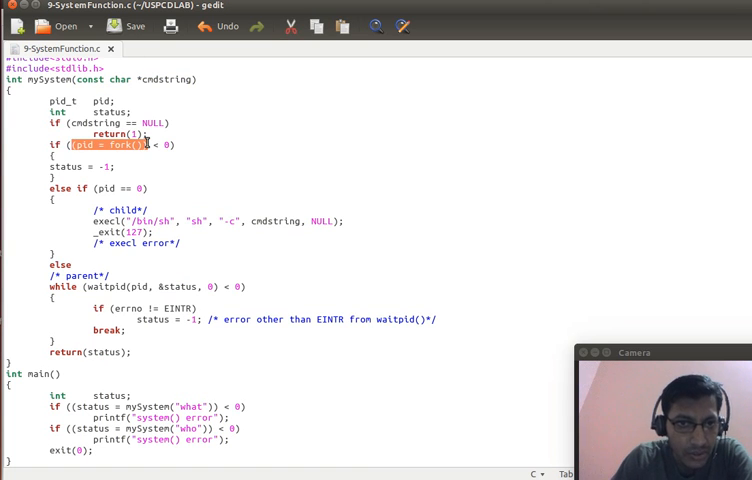
Comment the fork line with '// pid = value of child process id' and save the file
click(104, 144)
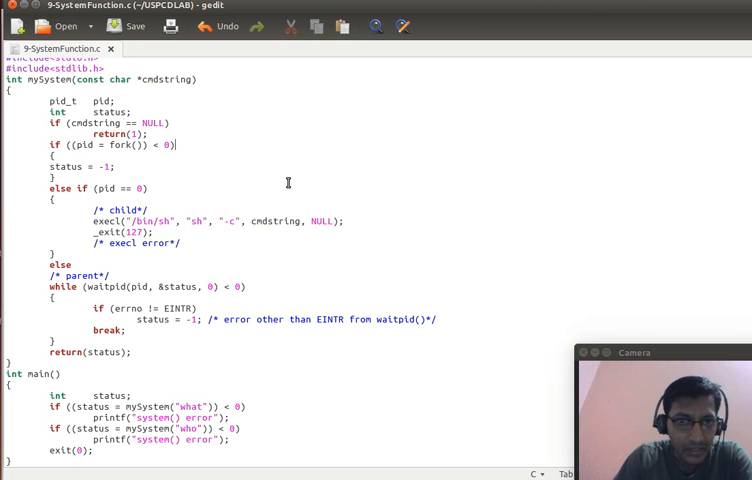
text(// pi)
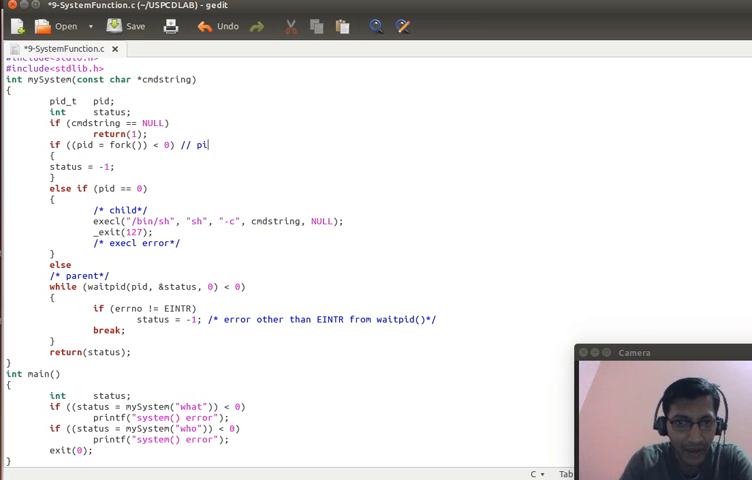
text(d = value of child)
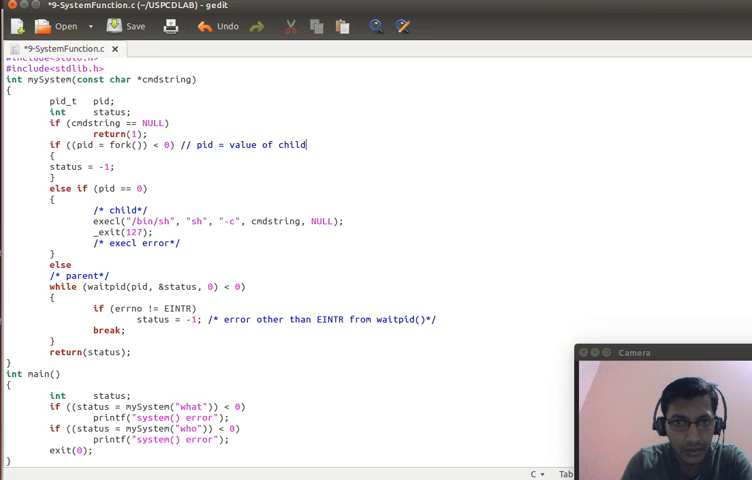
text(process id)
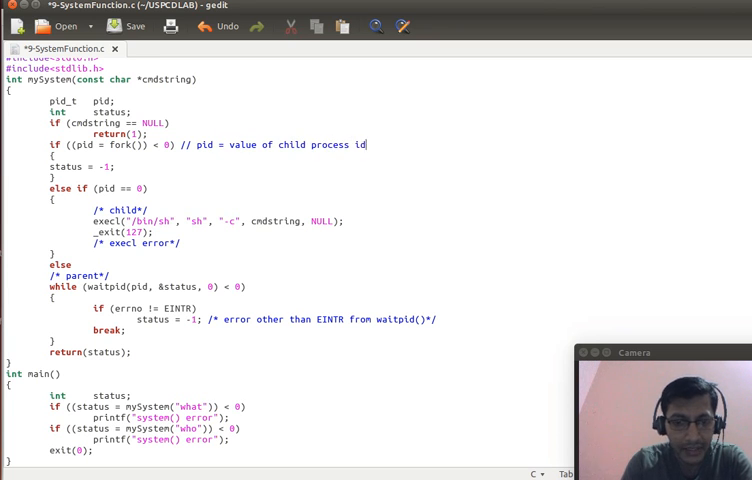
key(ctrl+s)
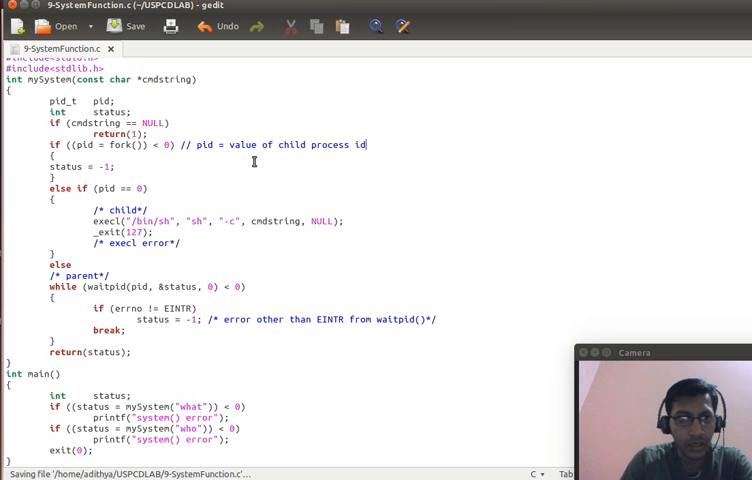
text(in)
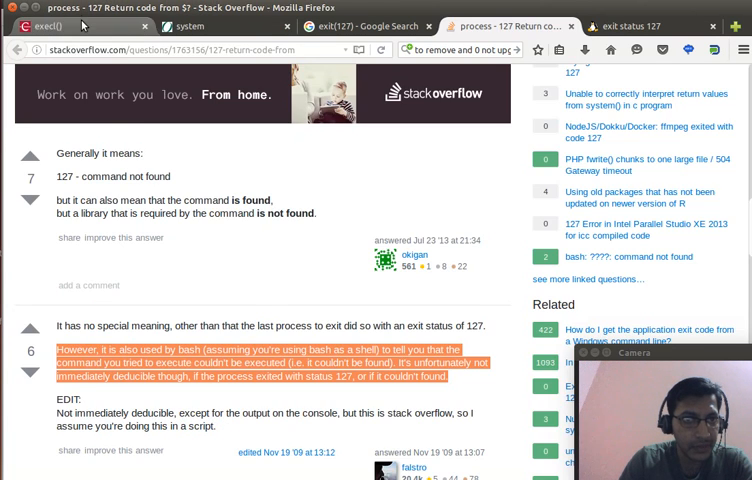
Read the Stack Overflow answer explaining exit status 127 as command not found
click(60, 24)
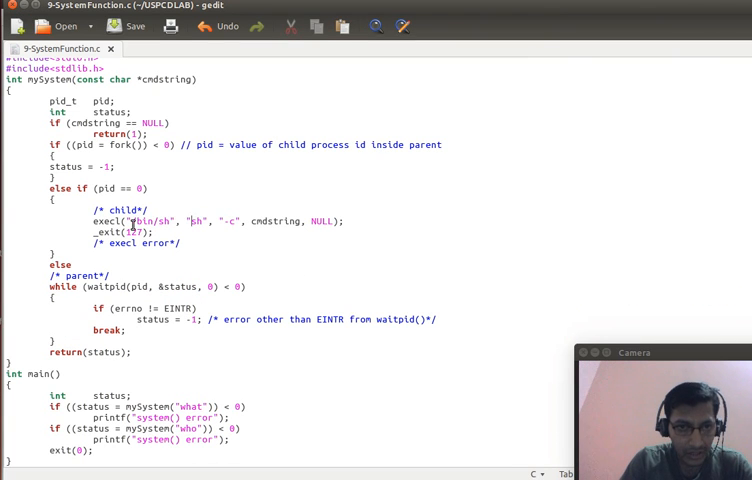
Point out the execl call in mySystem's child branch
double_click(148, 220)
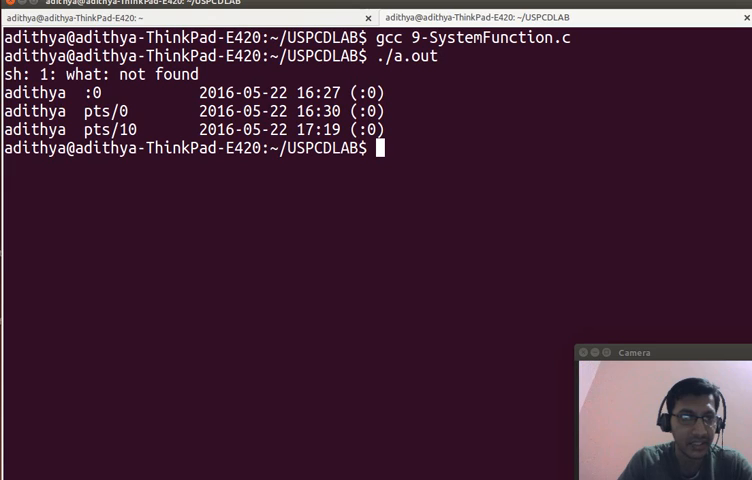
Look up the sh manual page in the terminal with 'man sh'
text(man)
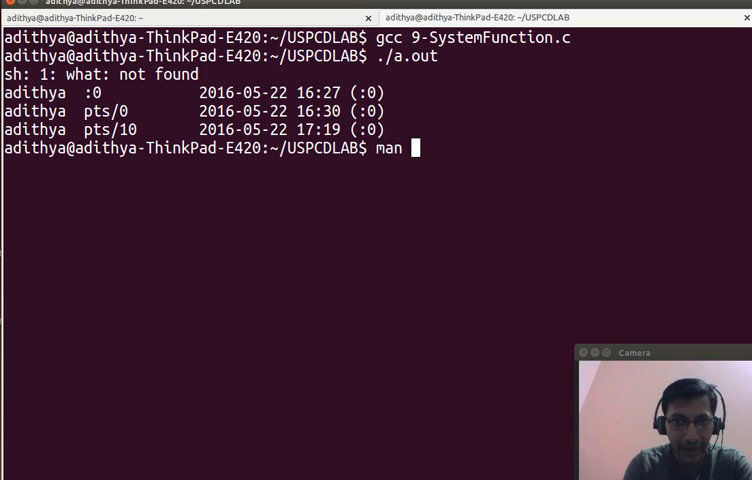
text(sh)
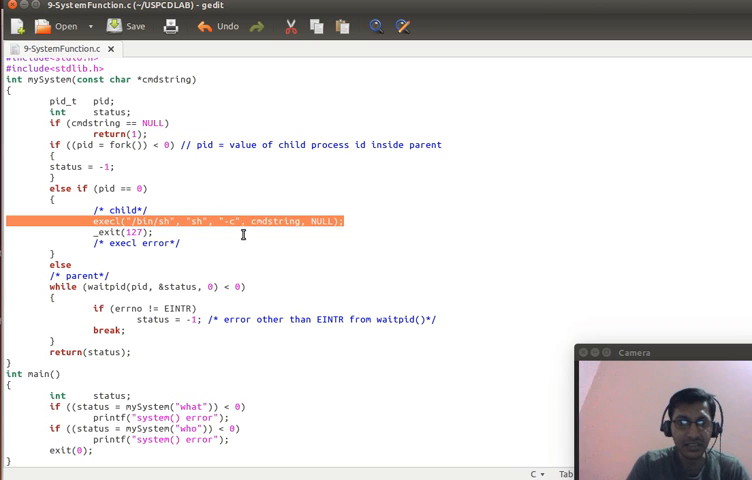
Move the word highlight within the execl line in gedit
double_click(276, 220)
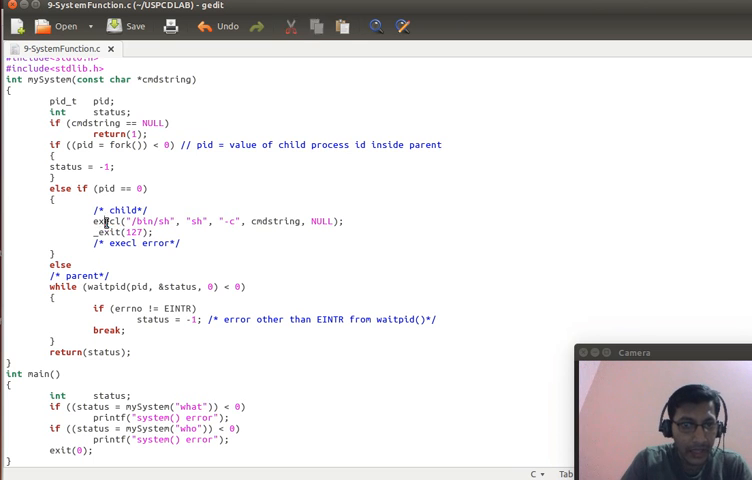
double_click(104, 220)
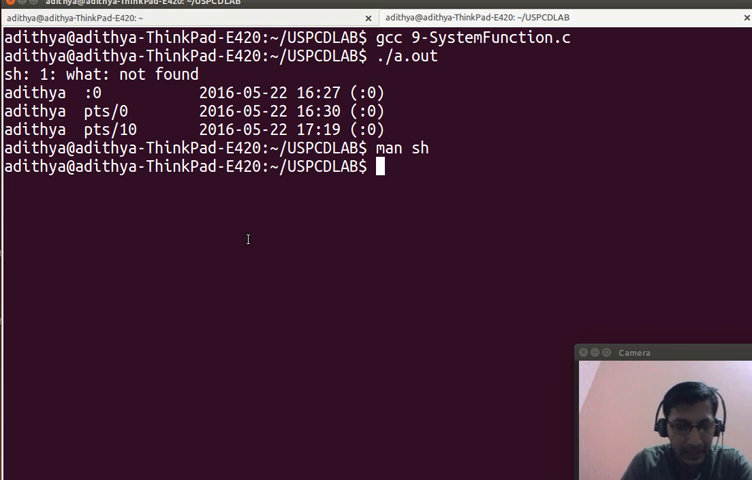
Compile 9-SystemFunction.c with gcc and run ./a.out, printing 'what: not found' and the who listing
text(gcc 9-SystemFunction.c)
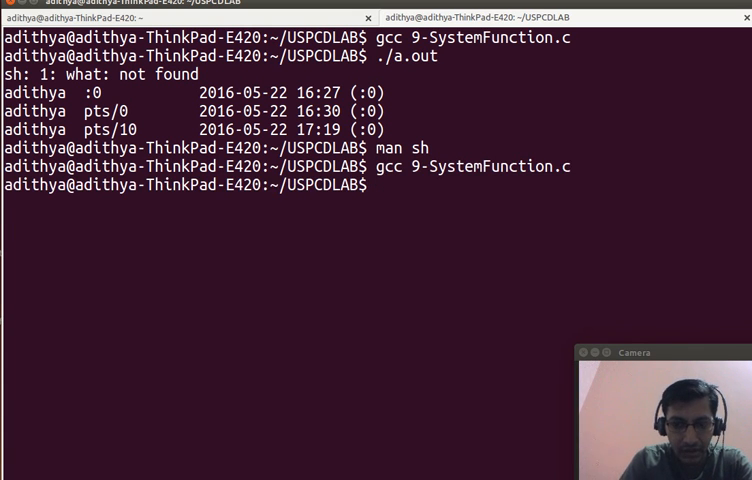
text(./a.out)
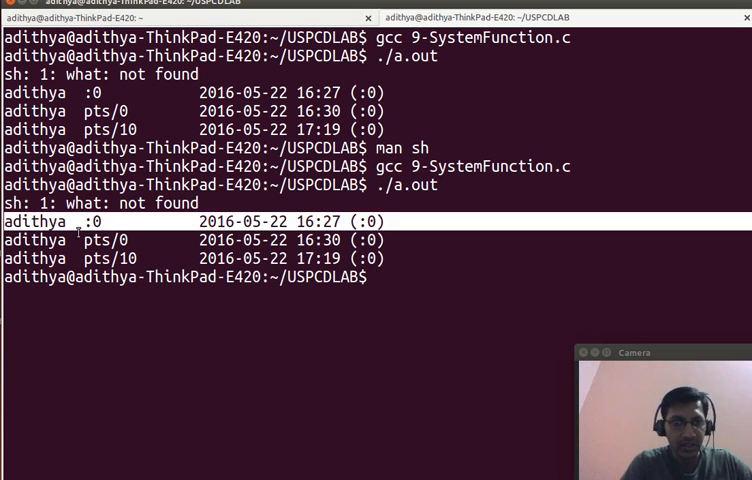
text(BB)
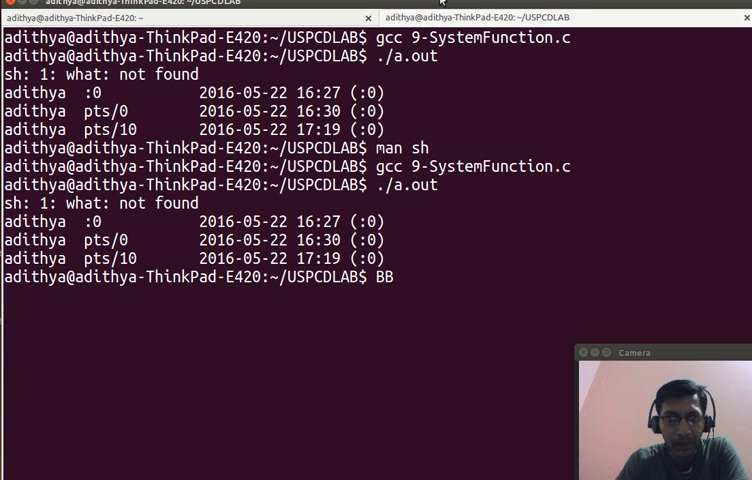
click(180, 16)
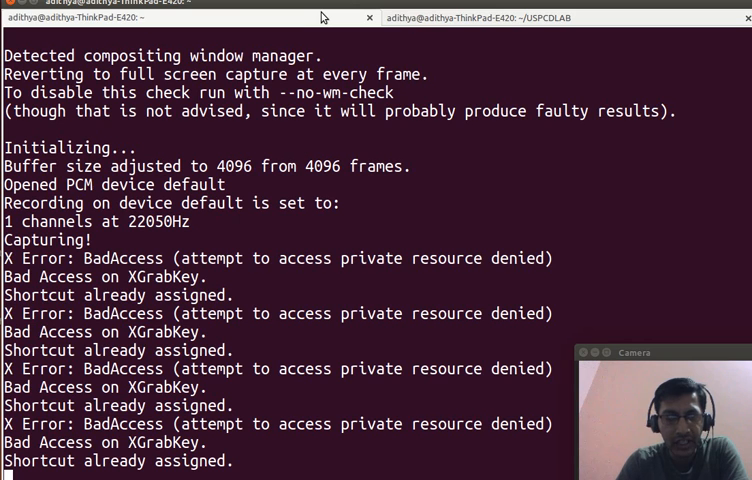